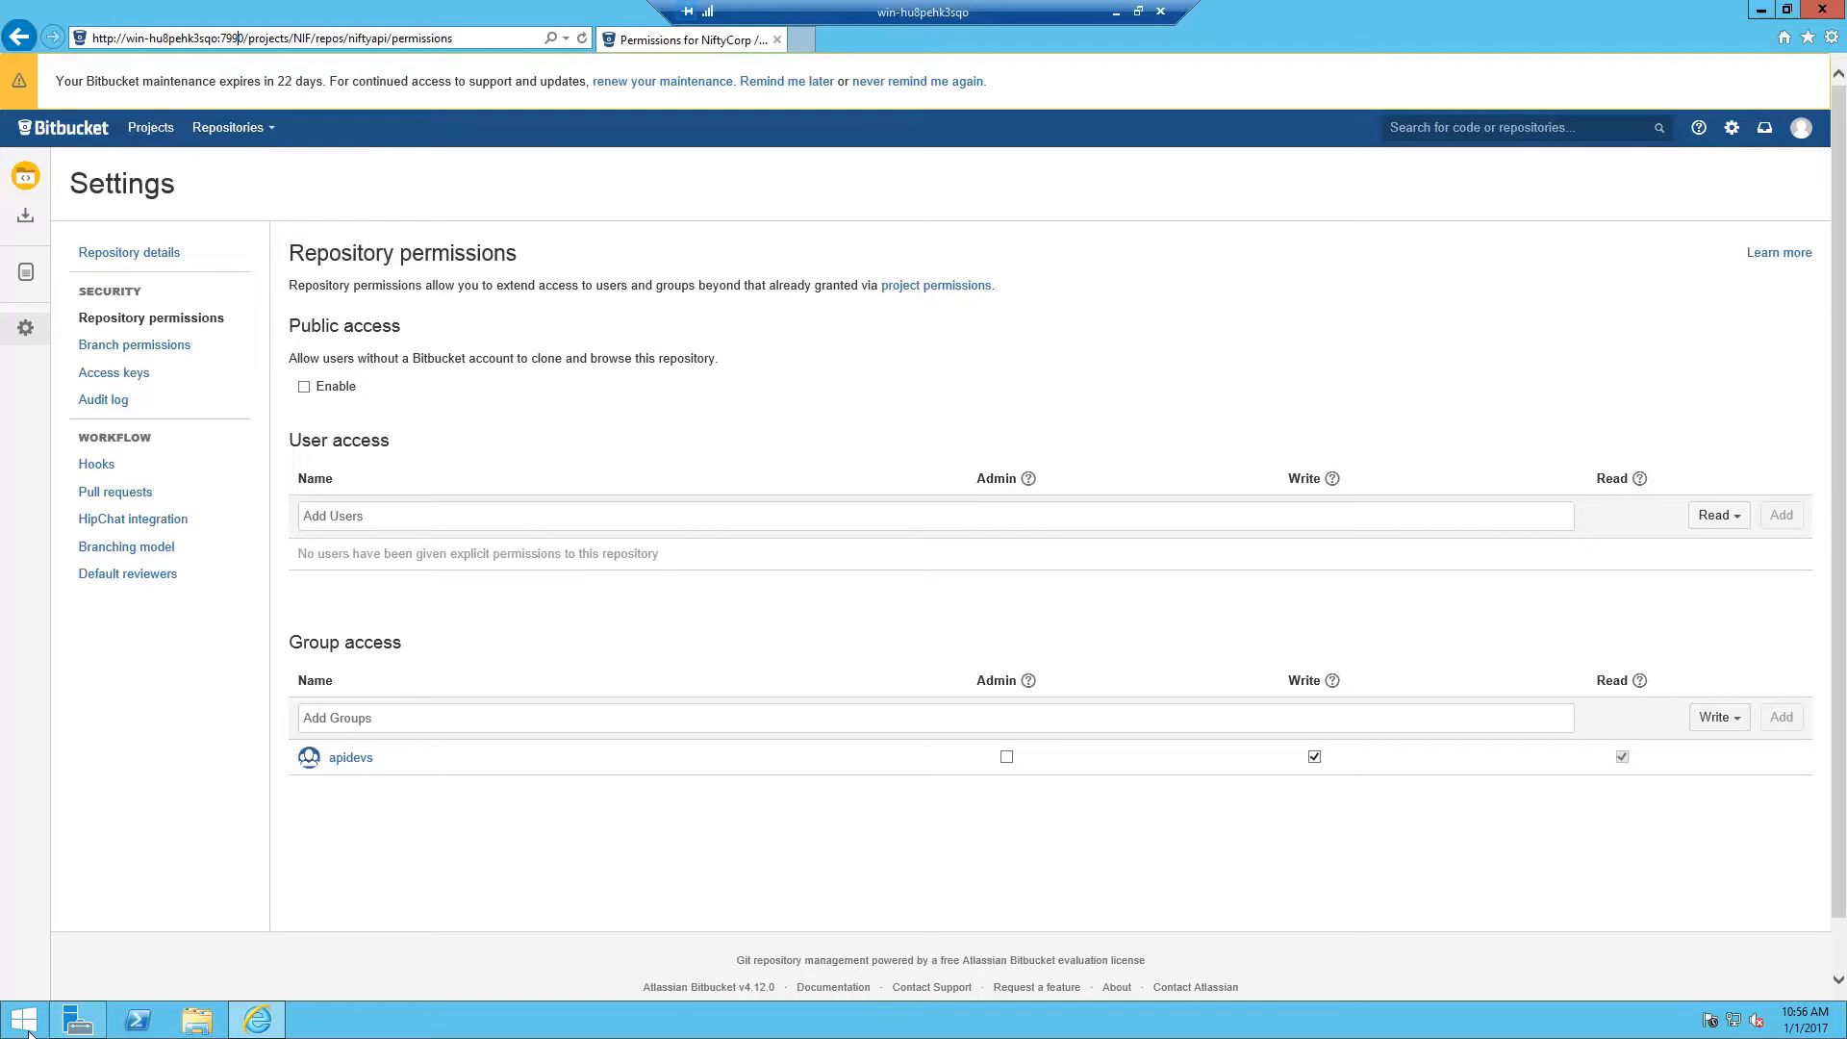
# Search the Start screen for 'firewa' to find the firewall management tool.
pyautogui.click(21, 1016)
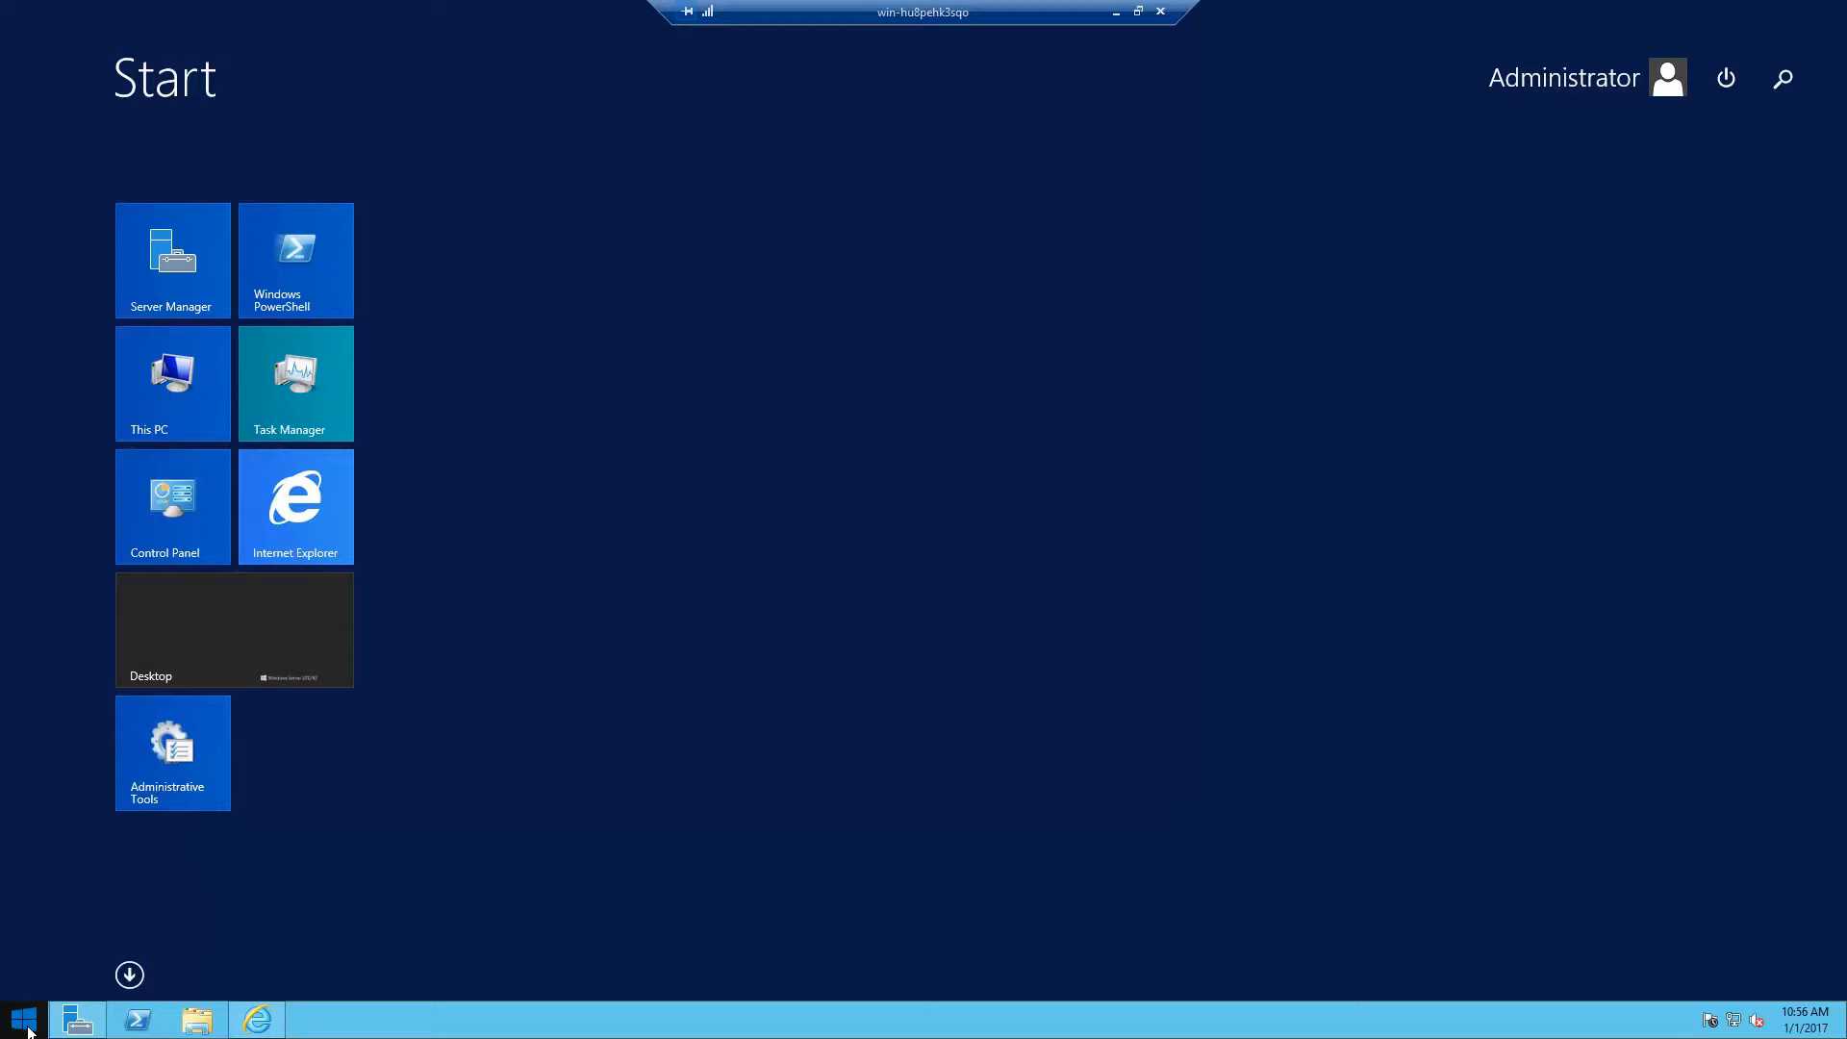
pyautogui.write('firewa')
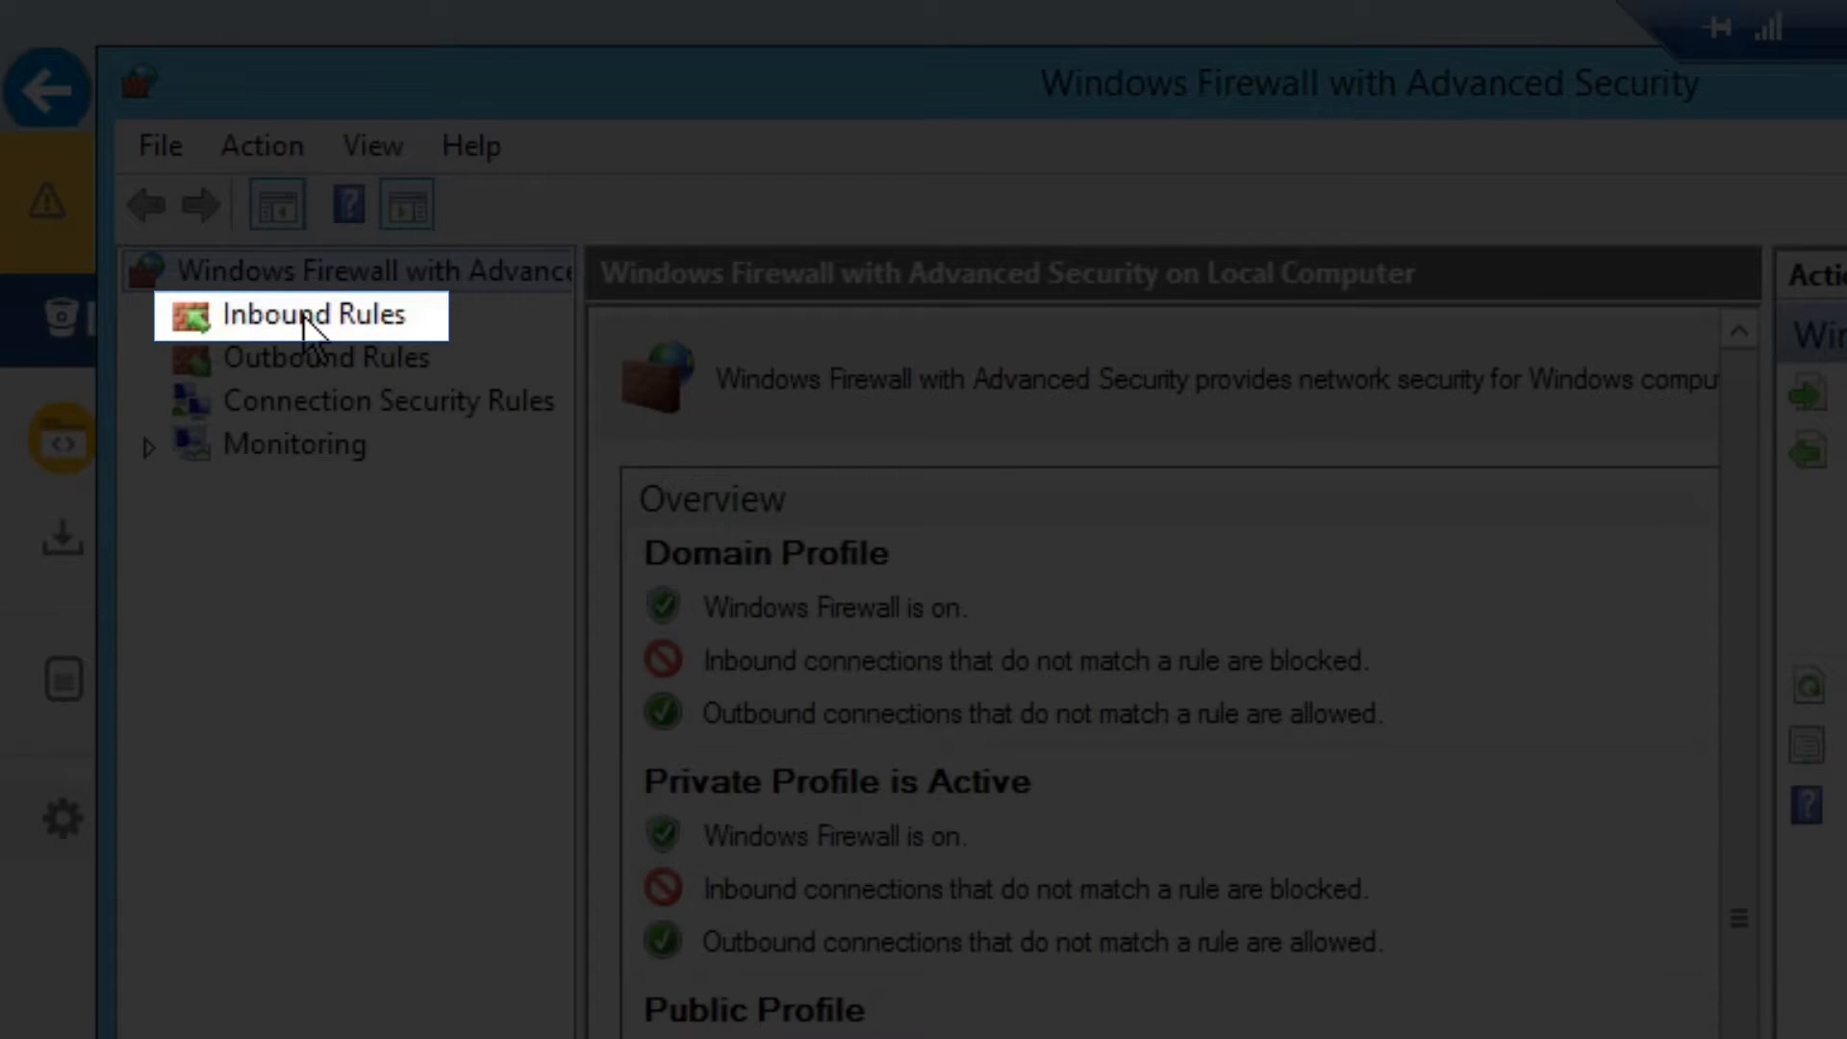
# Show Inbound Rules and start a new inbound rule.
pyautogui.click(314, 313)
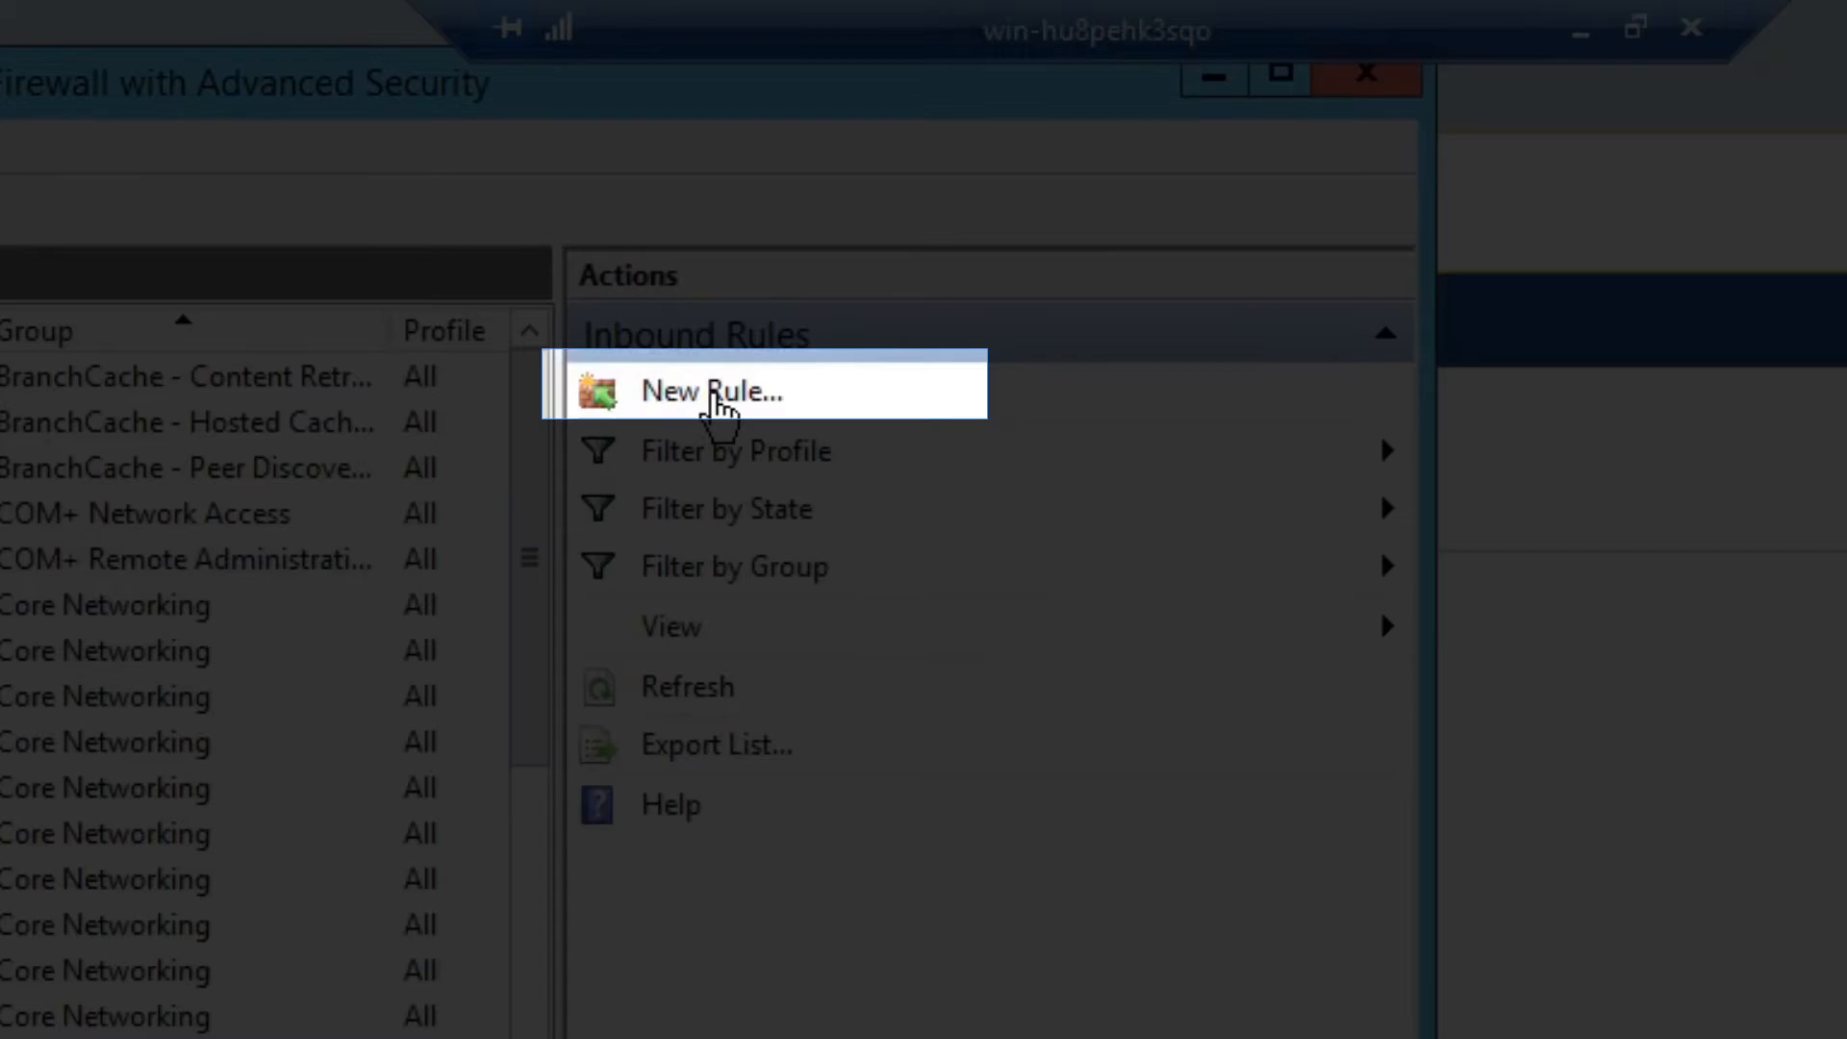
pyautogui.click(710, 391)
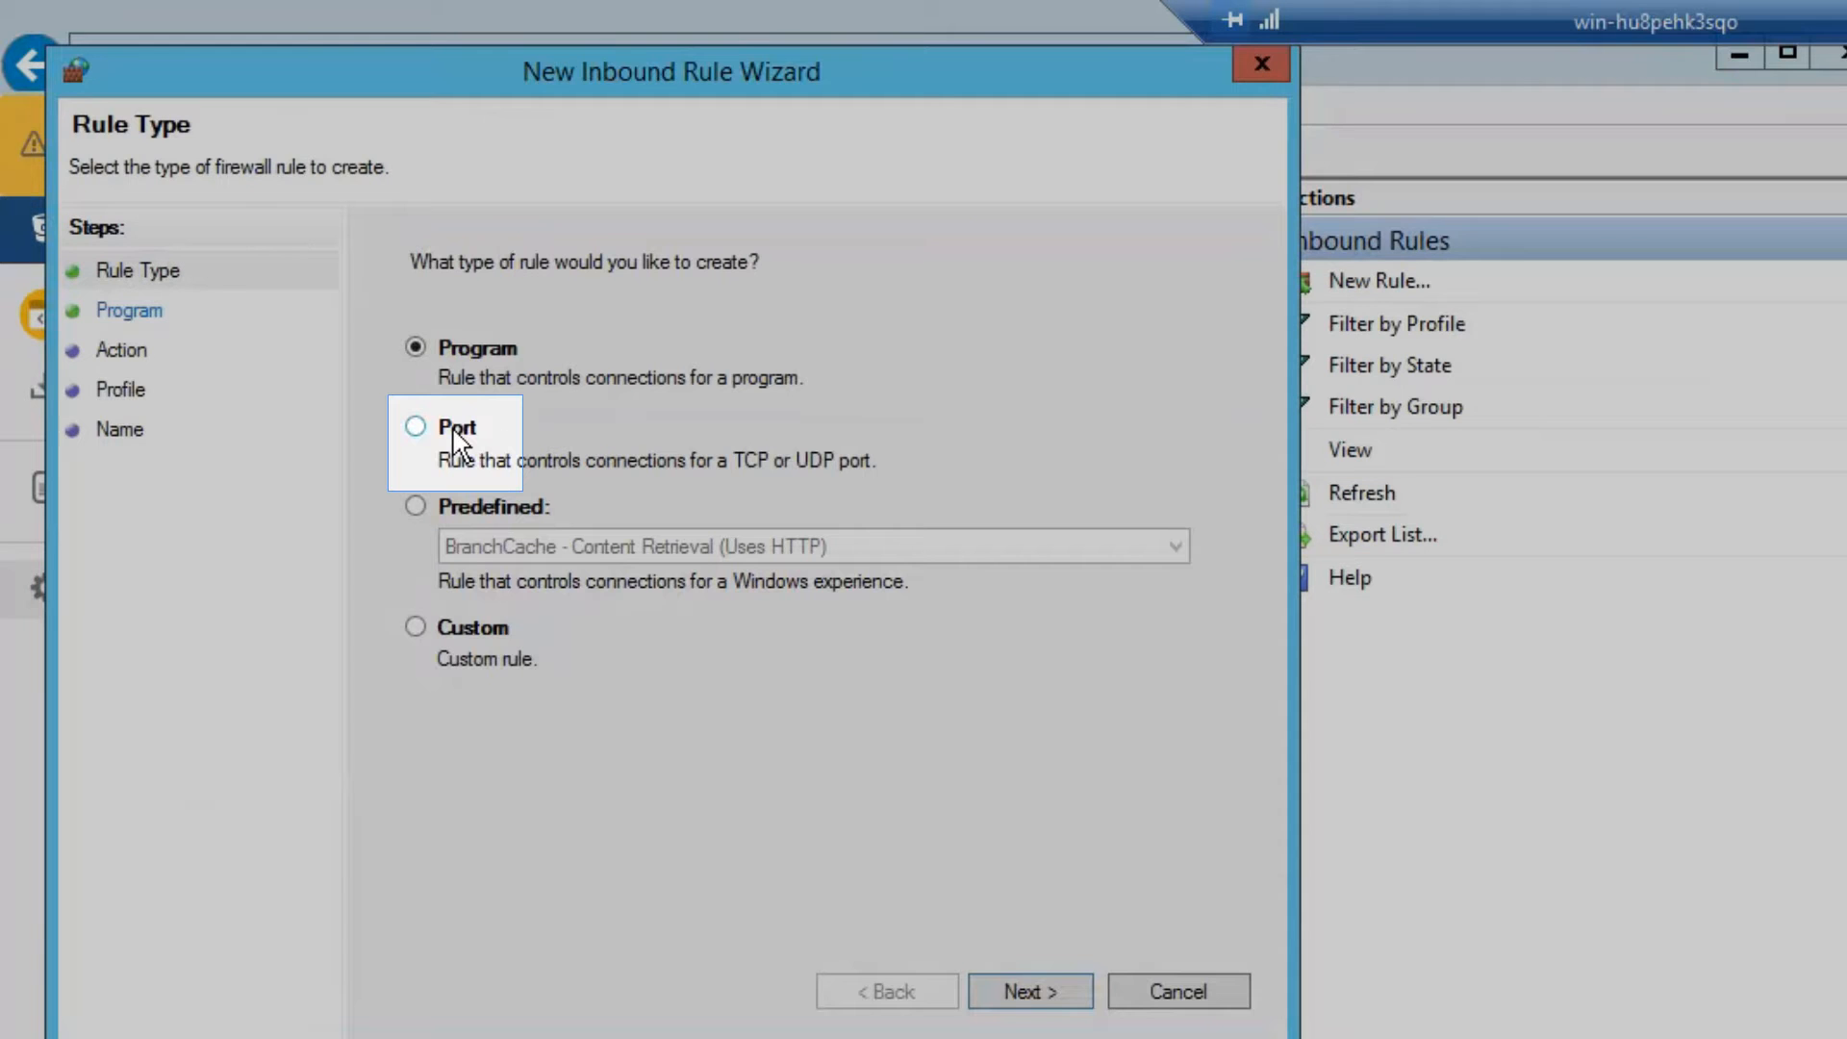
# Make the rule a Port rule for TCP specific local port 7990.
pyautogui.click(415, 427)
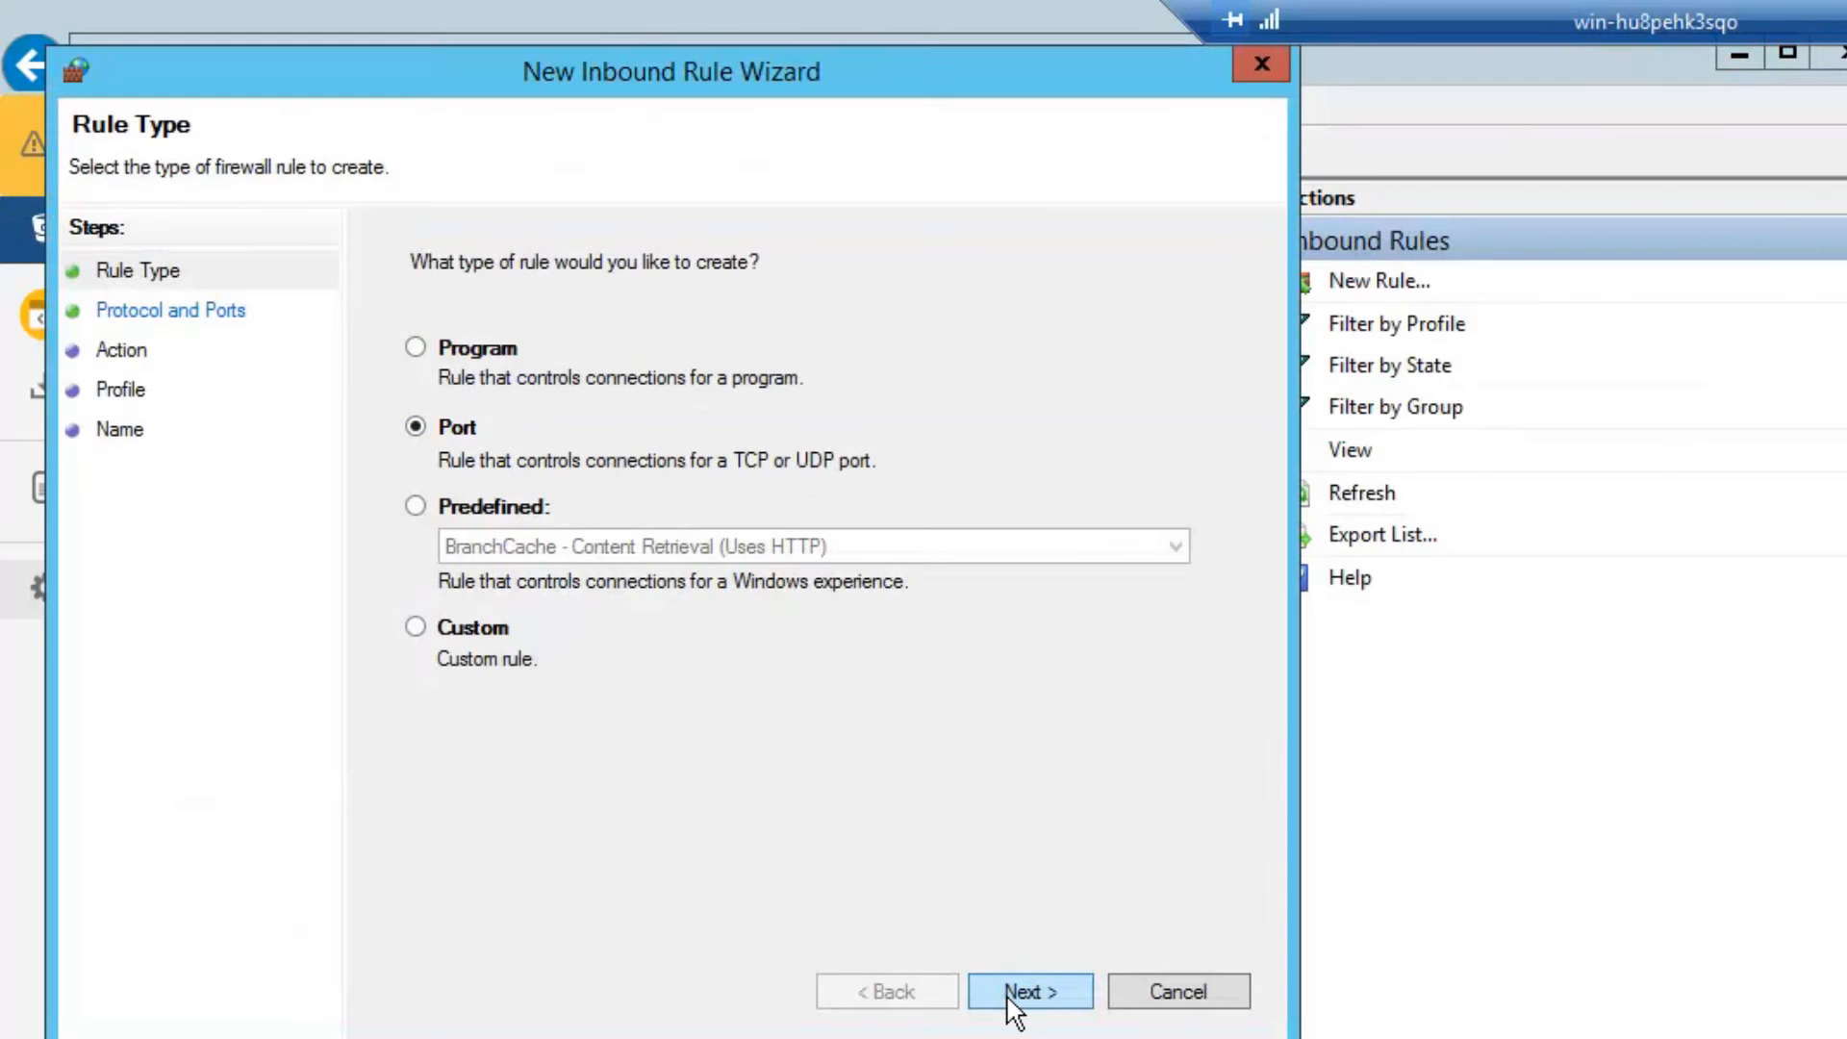
pyautogui.click(1028, 991)
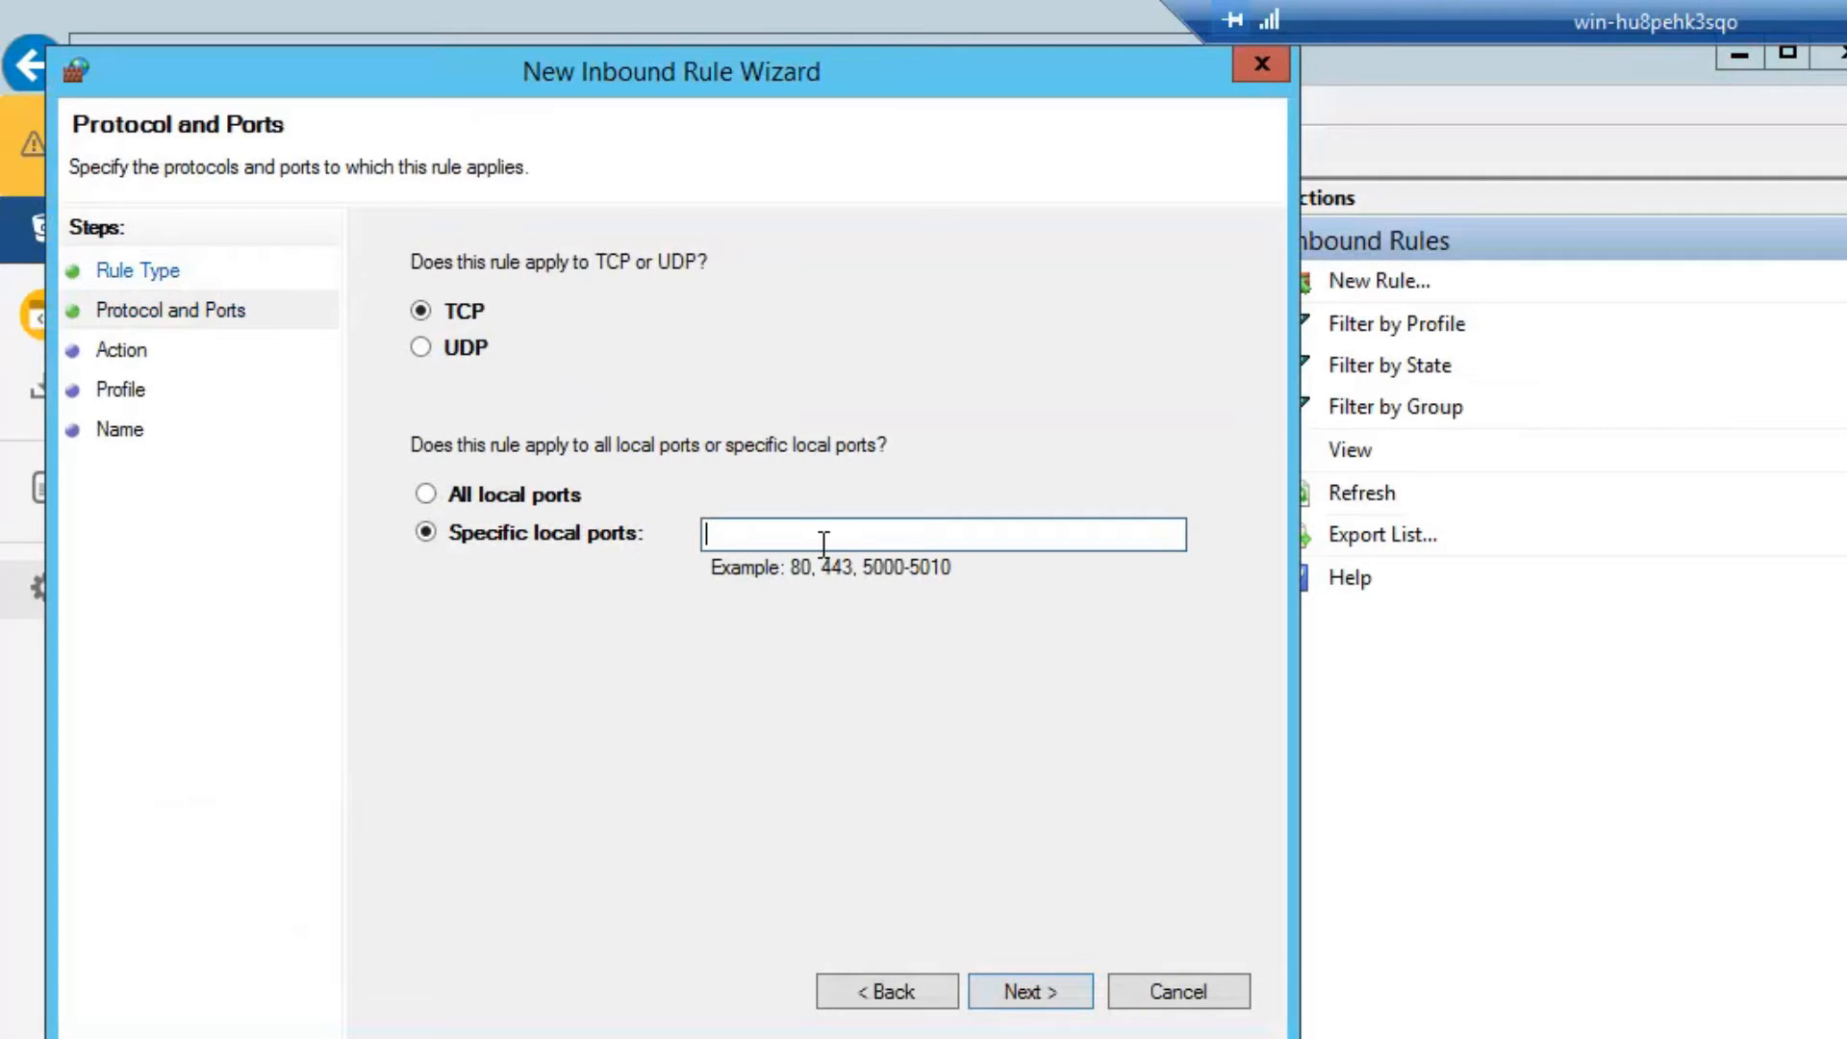
pyautogui.write('7')
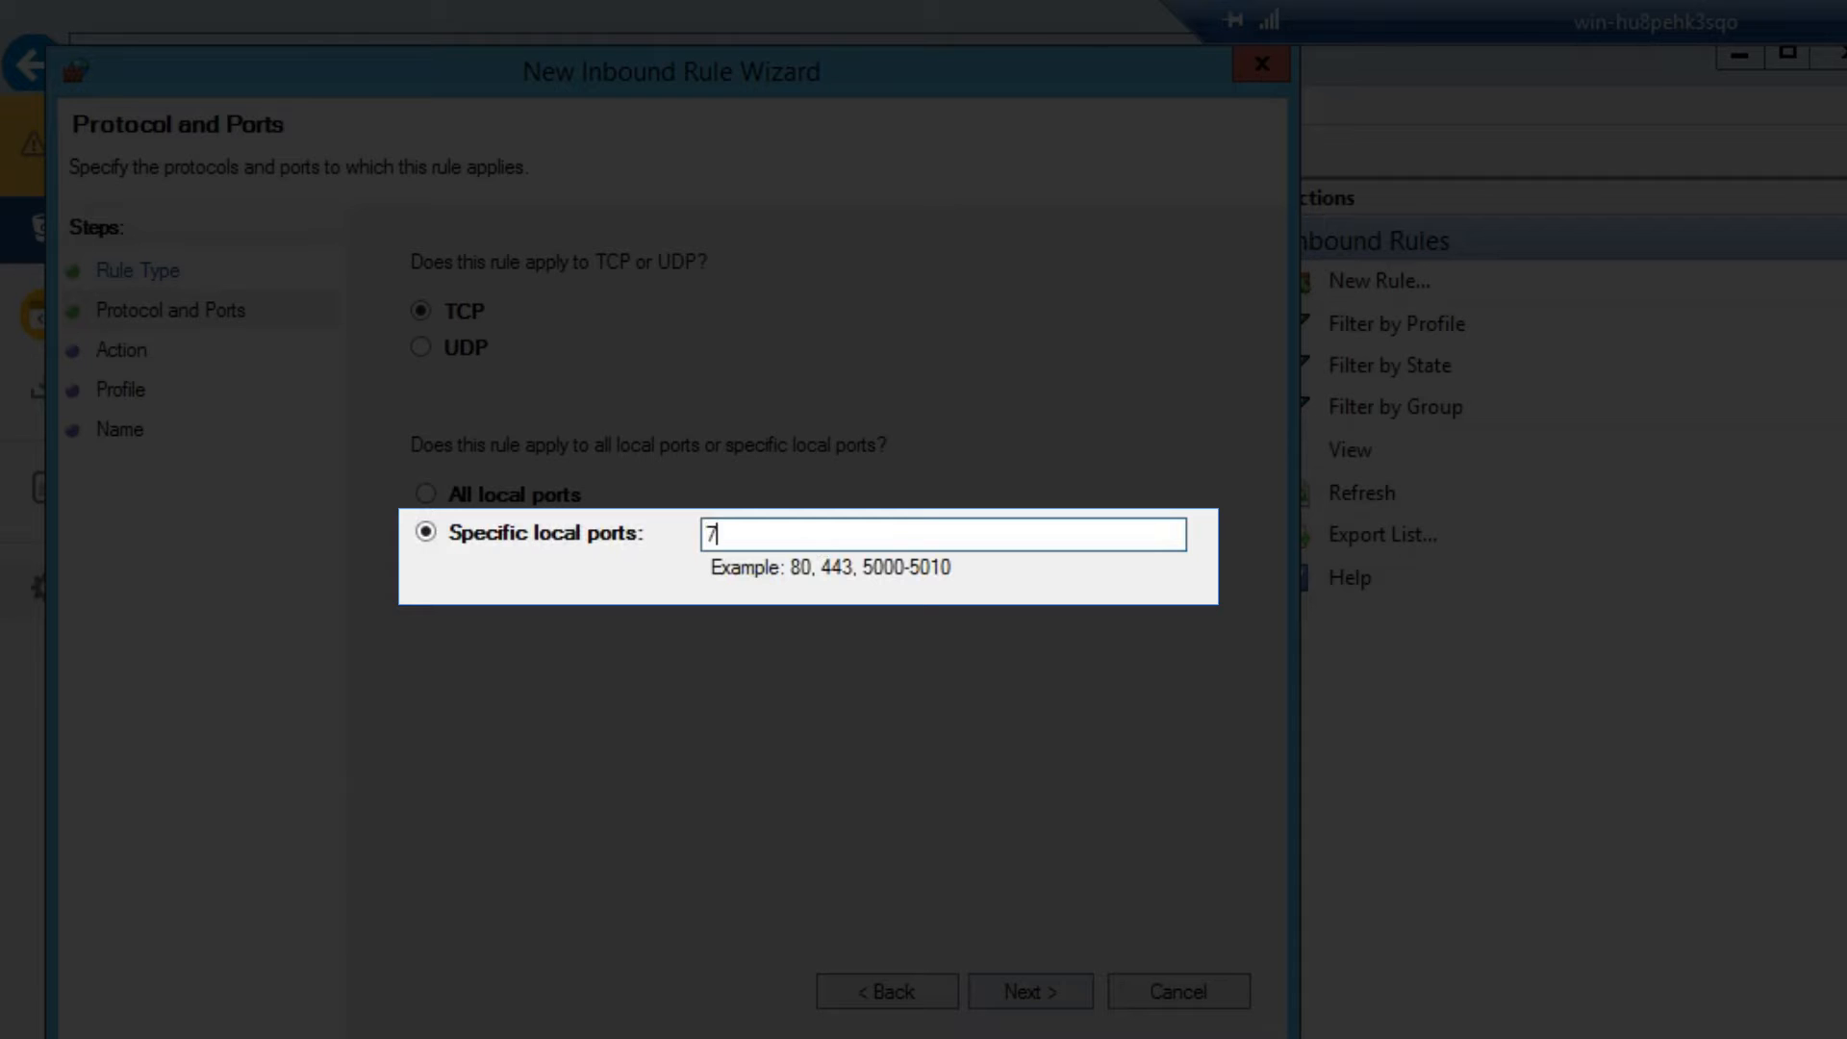
pyautogui.write('990')
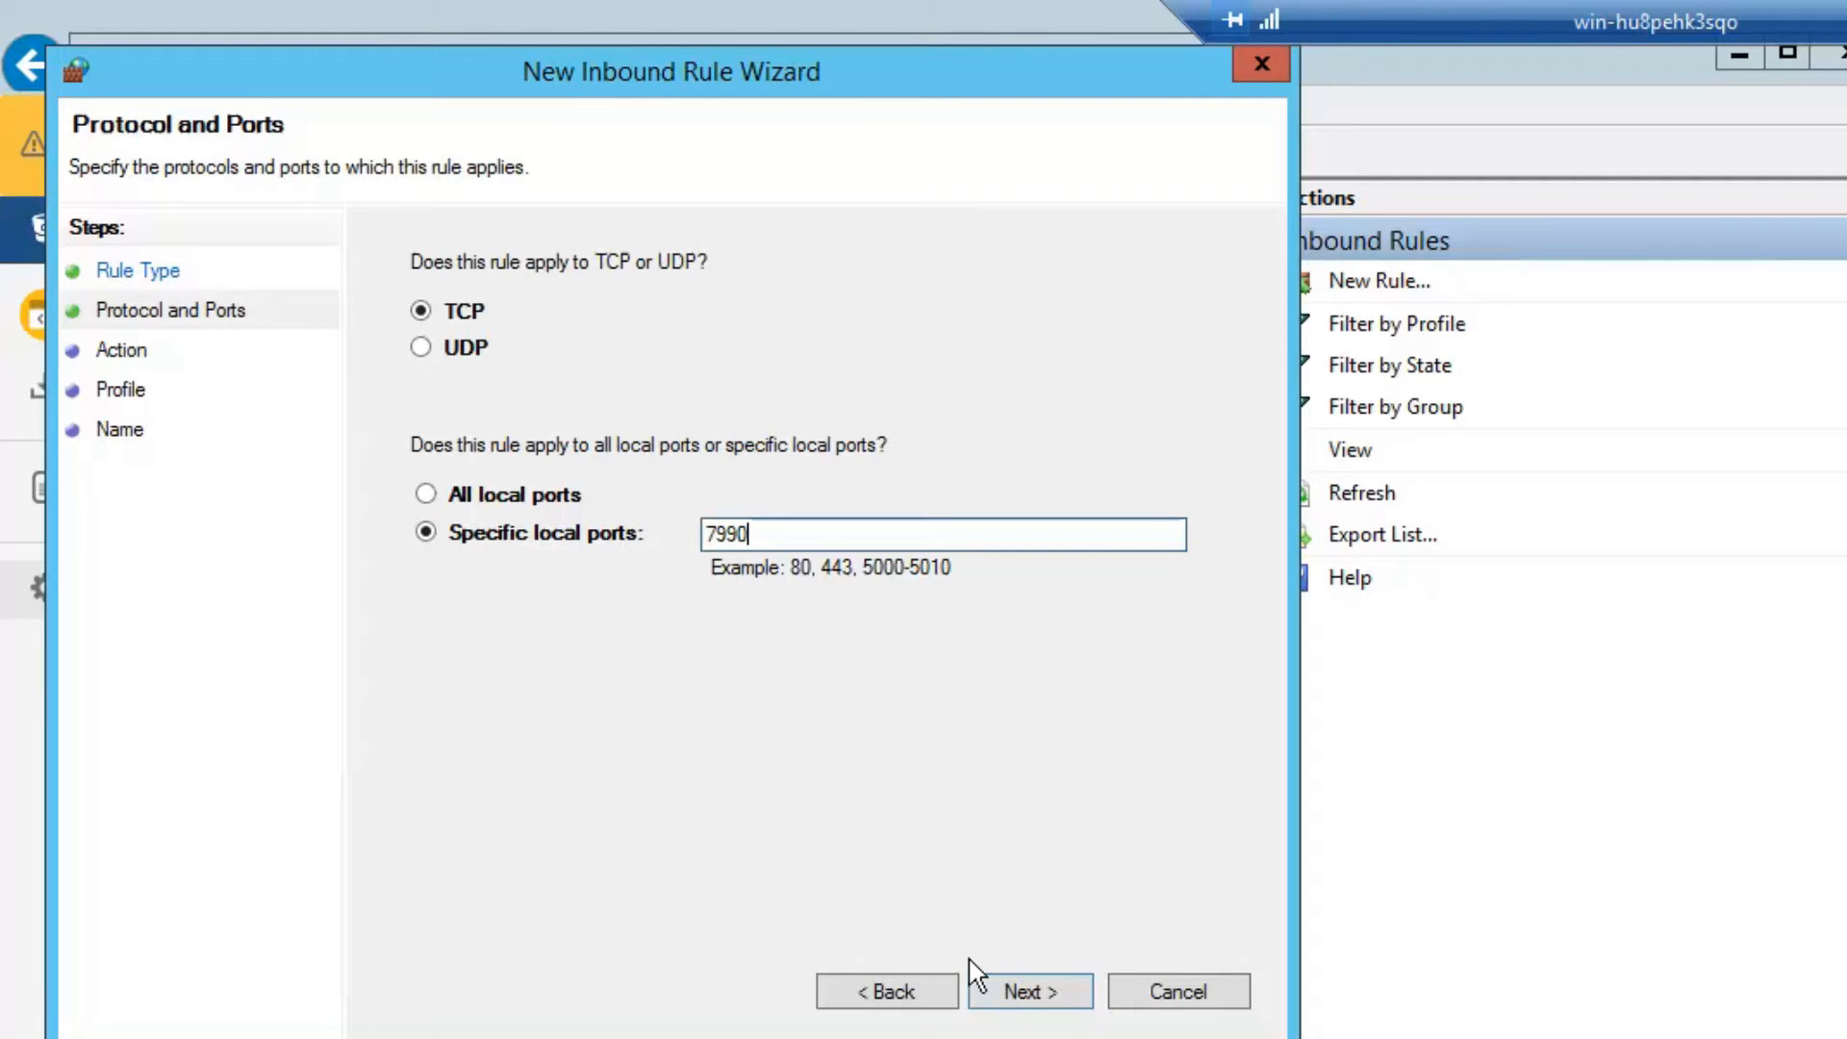
pyautogui.click(1026, 991)
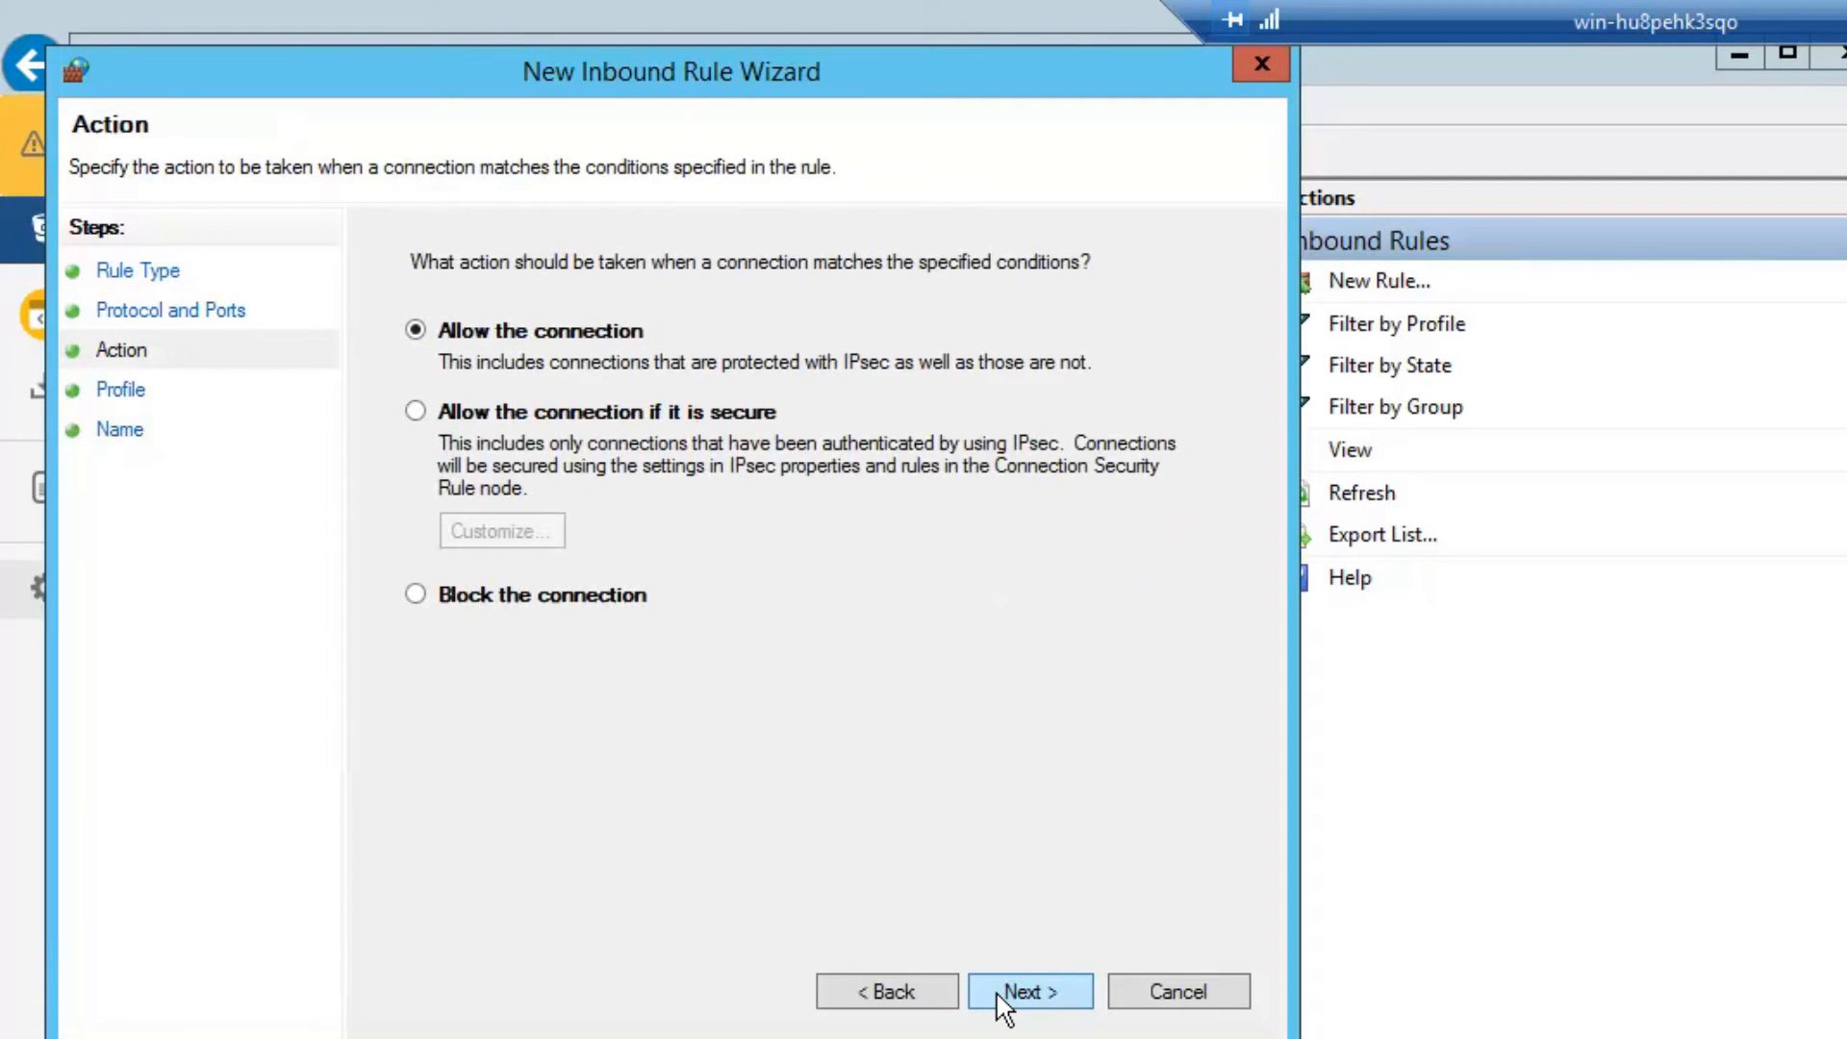
# Allow the connection and finish the rule named 'Allow Bitbucket Traffic'.
pyautogui.click(1027, 991)
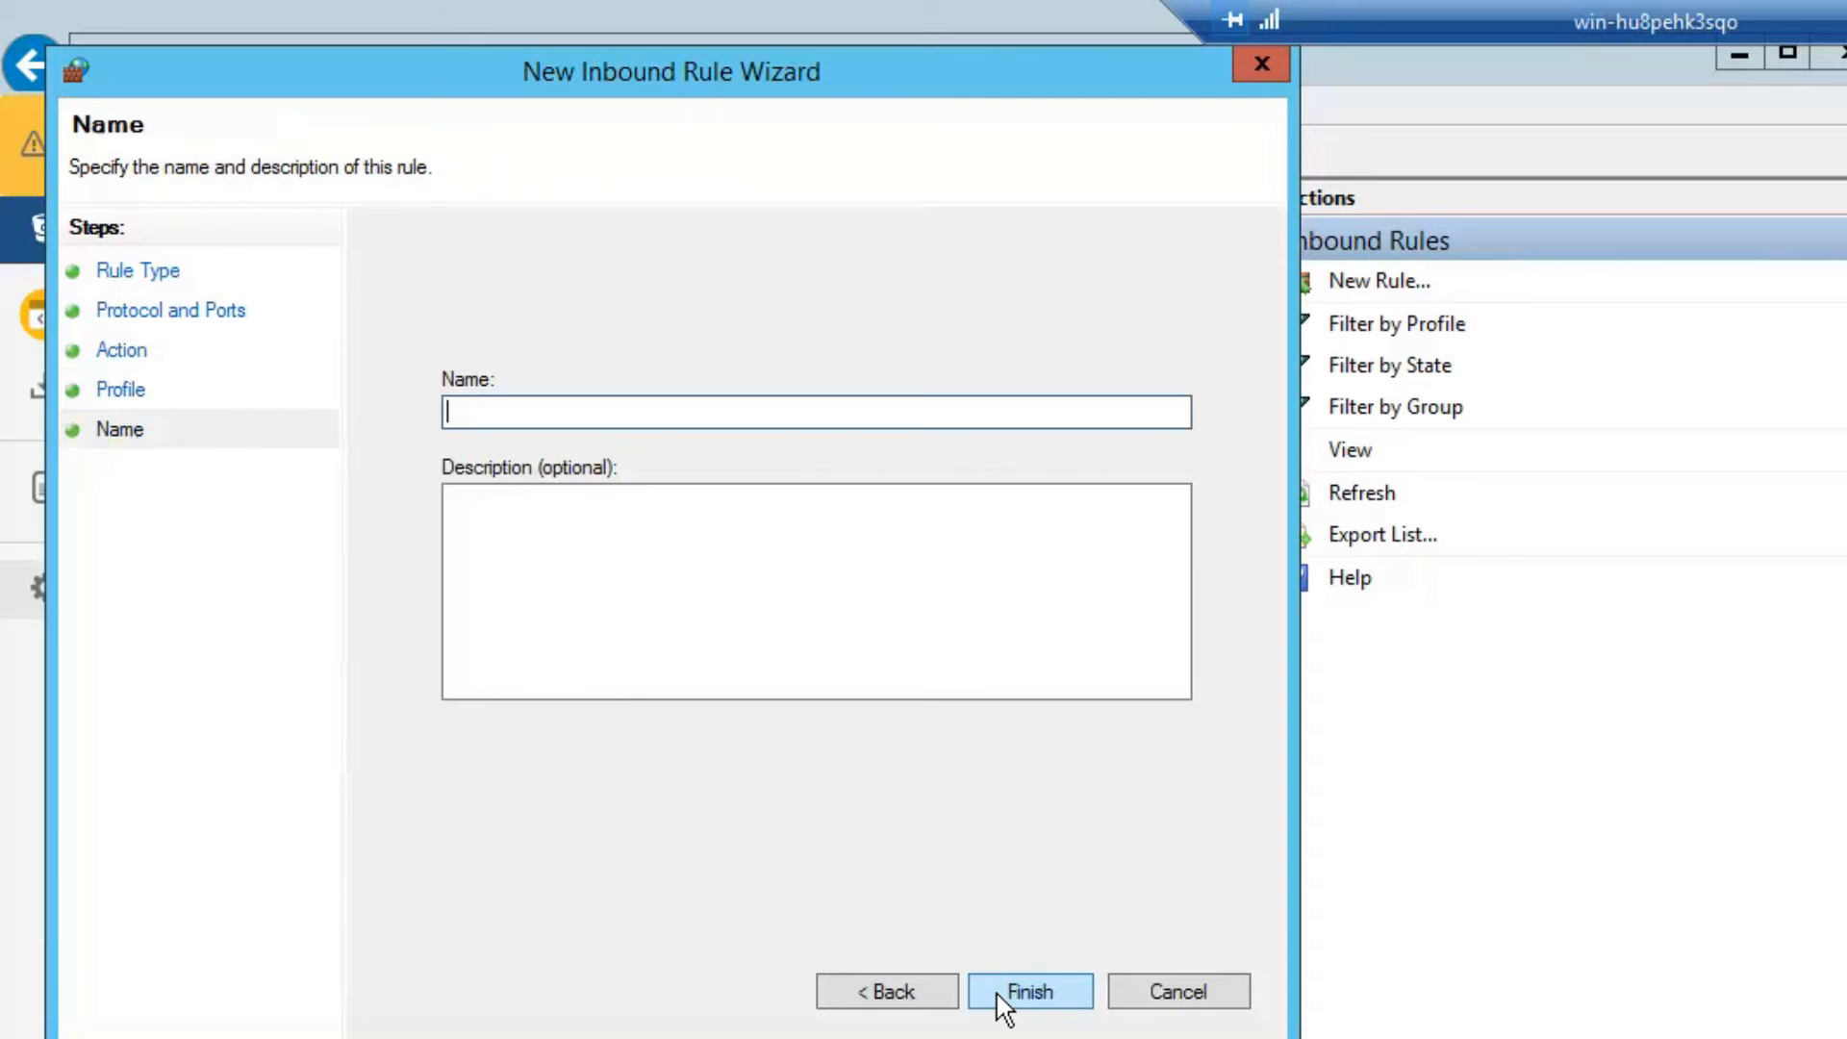
pyautogui.moveTo(795, 410)
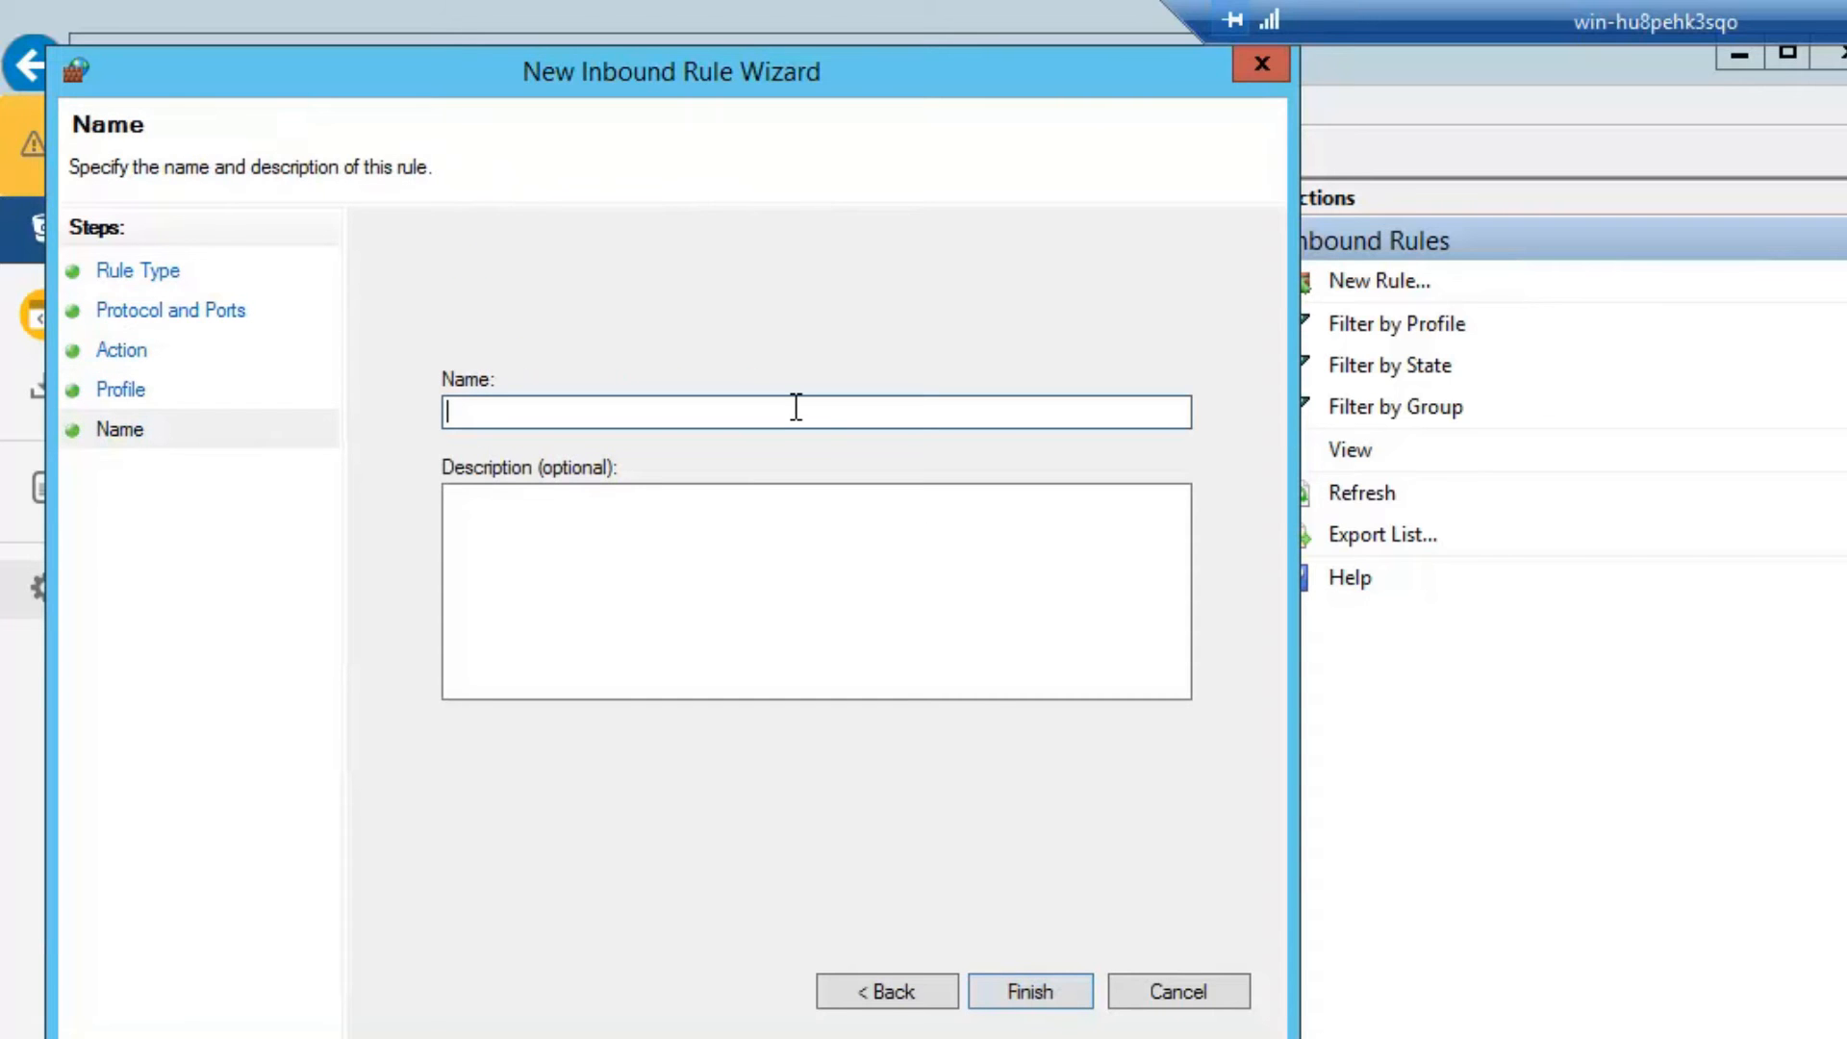
pyautogui.write('Allow Bit')
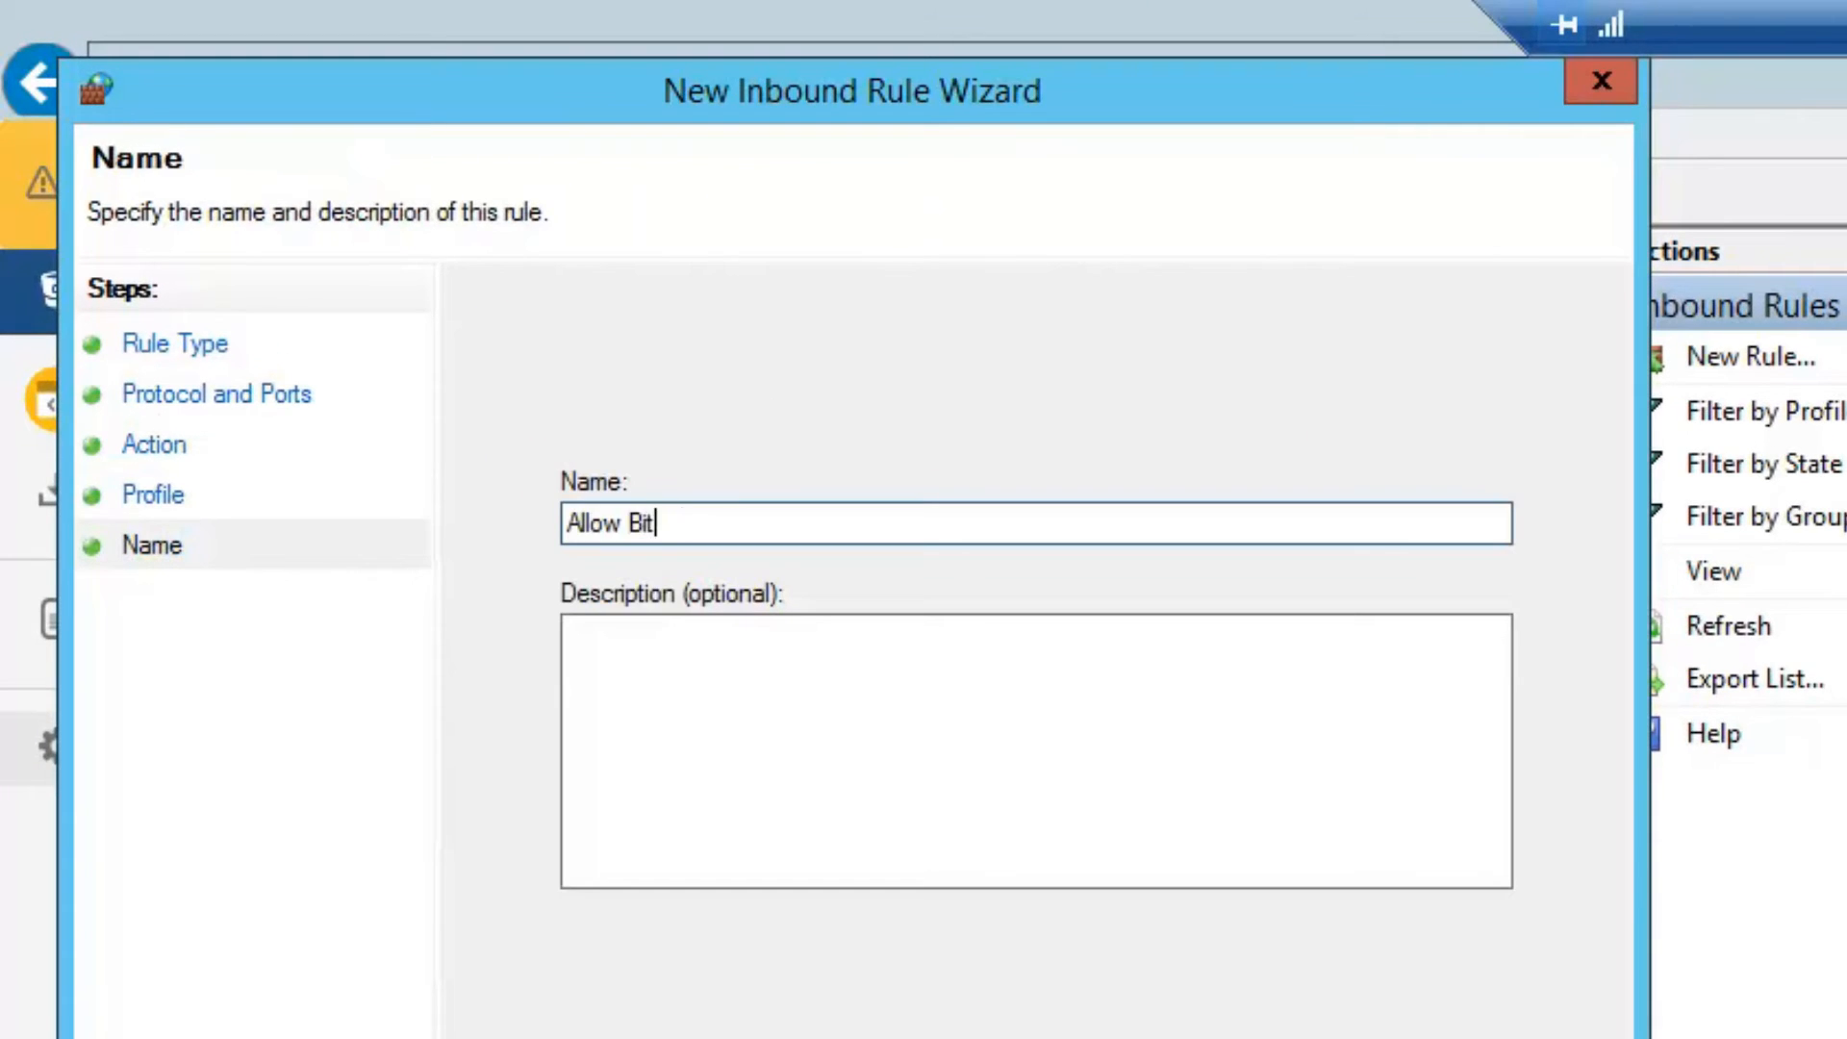
pyautogui.write('bucket Traffic')
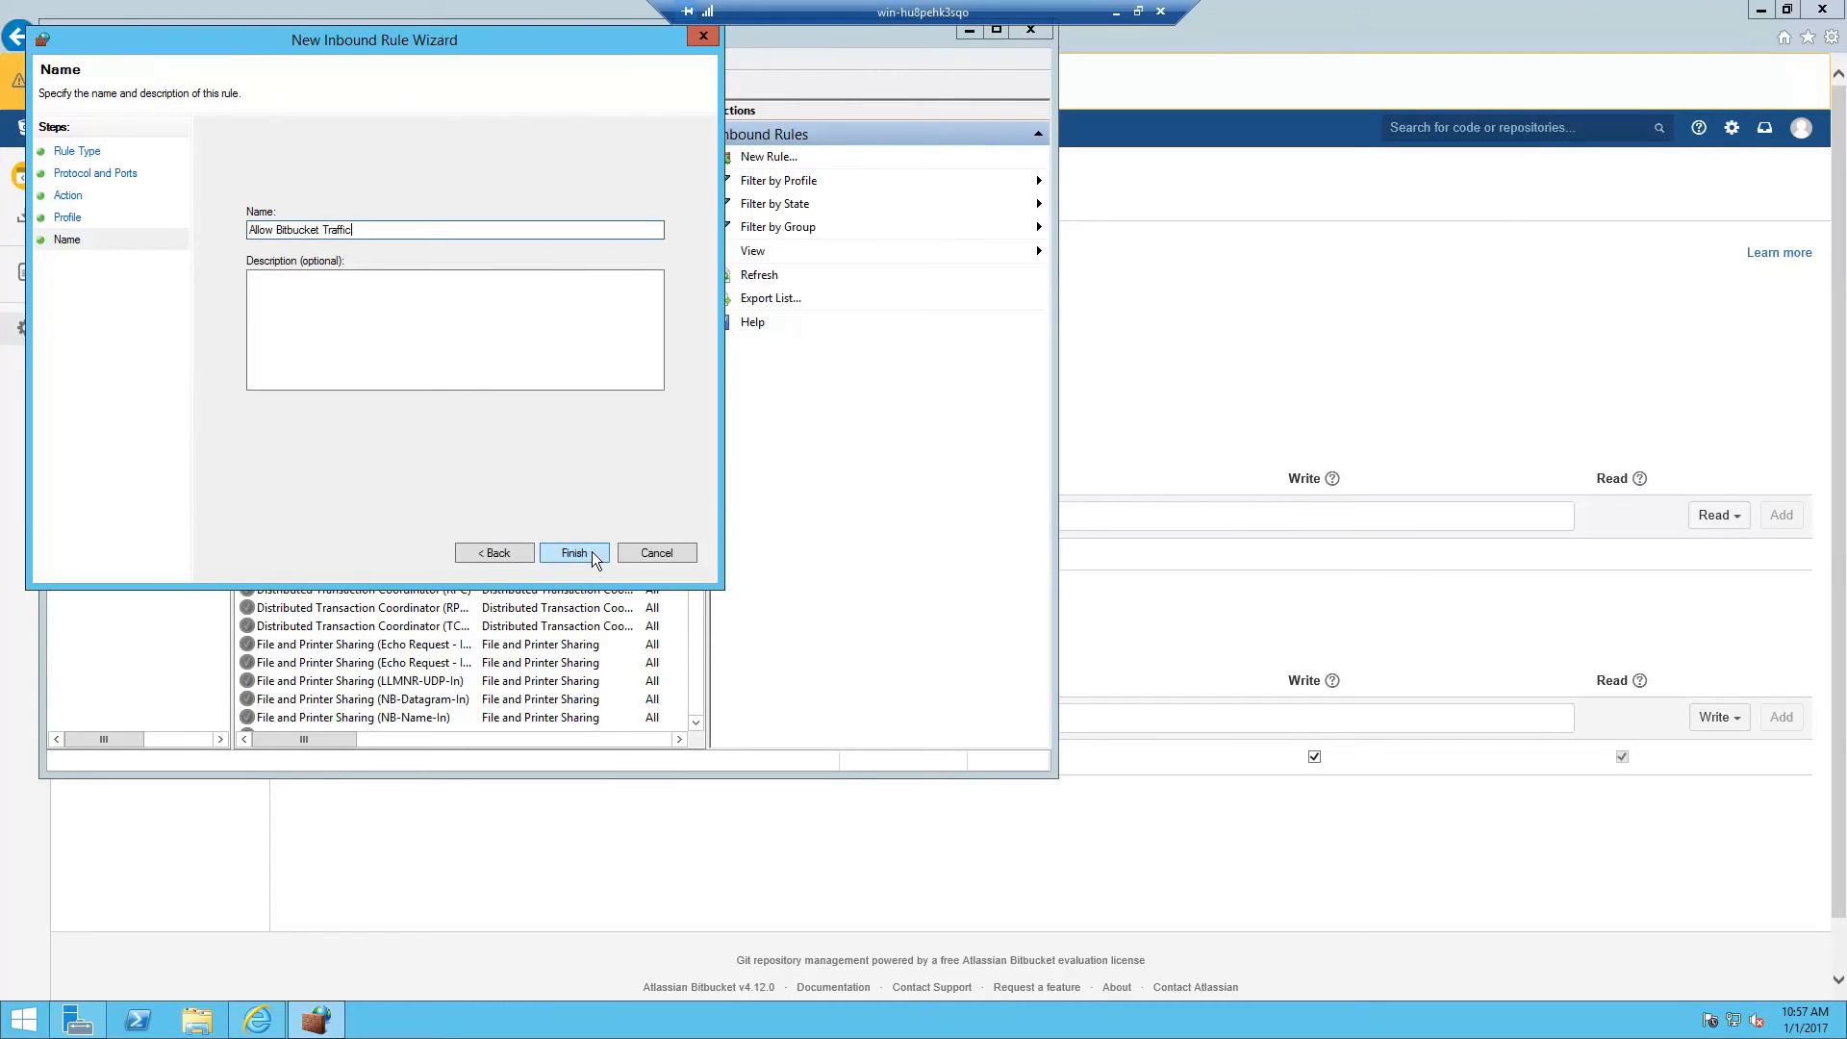
pyautogui.click(573, 553)
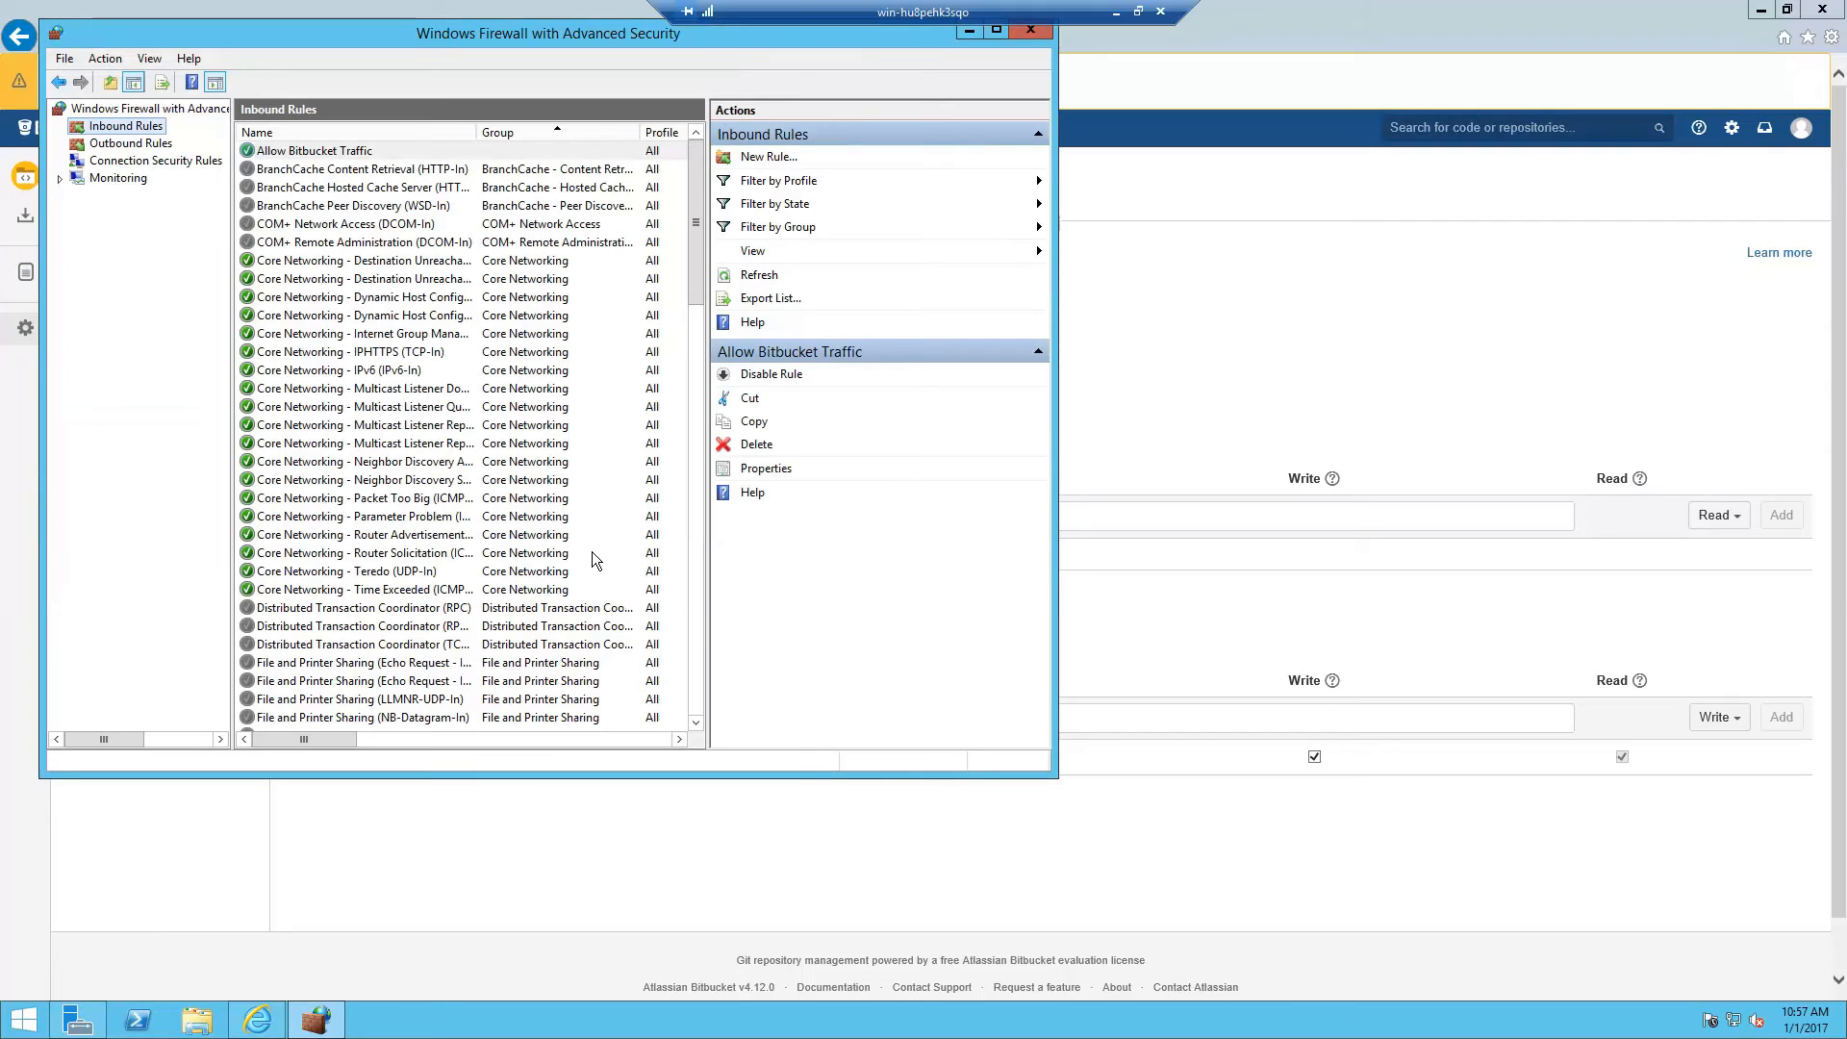